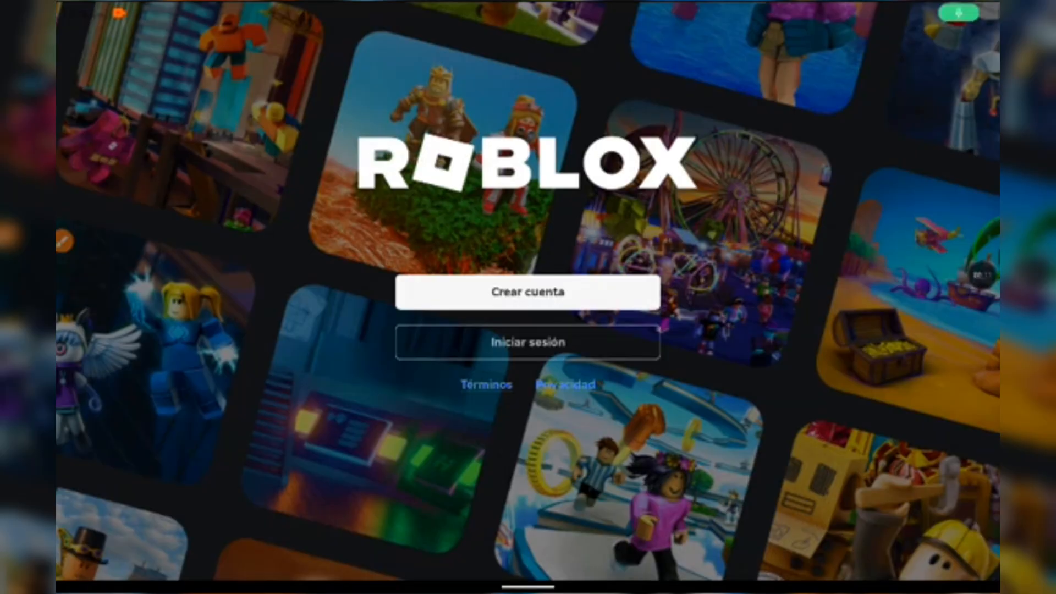
- Begin Crear cuenta and confirm the birth date 20 / Mayo / 2017 on the wheels
click(527, 292)
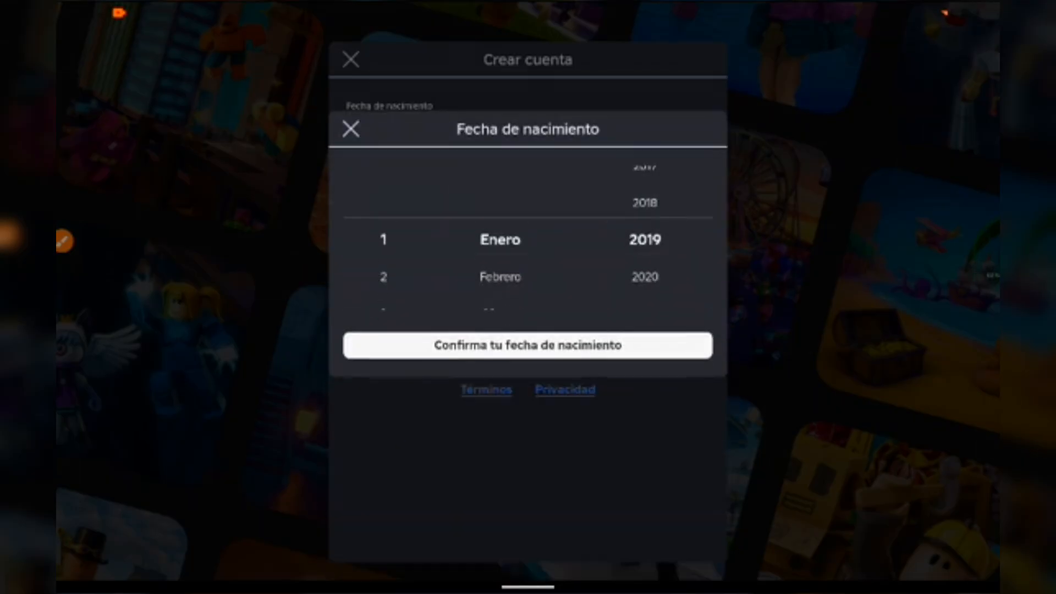
scroll(down, 3)
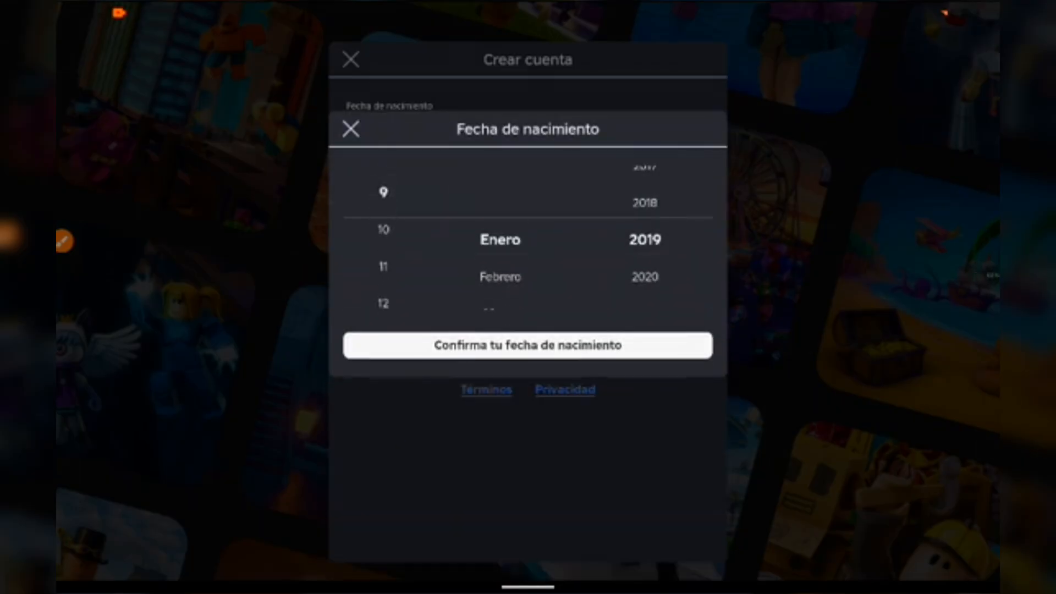
scroll(up, 3)
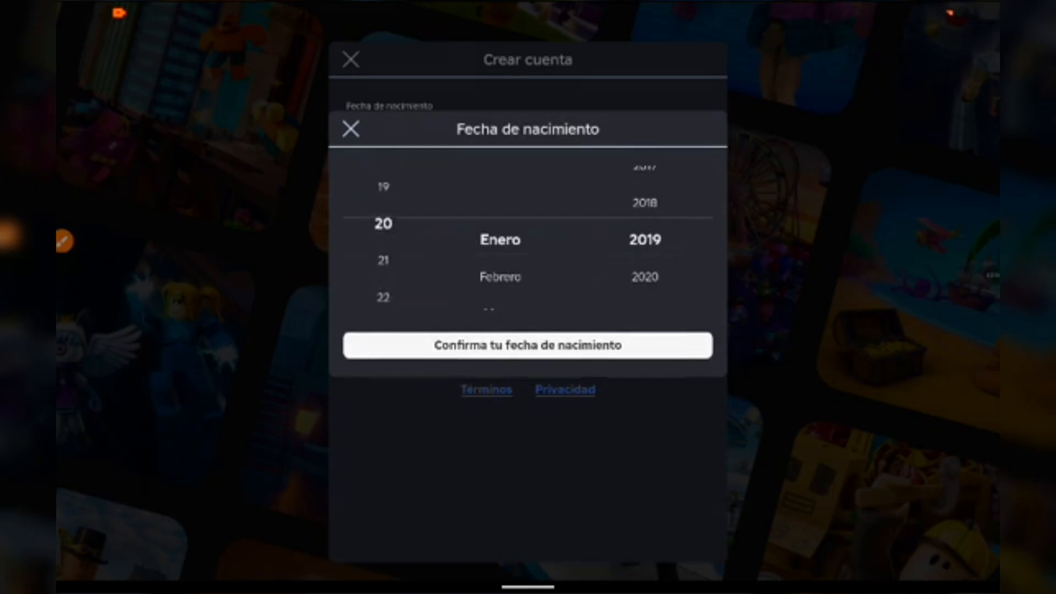
scroll(up, 3)
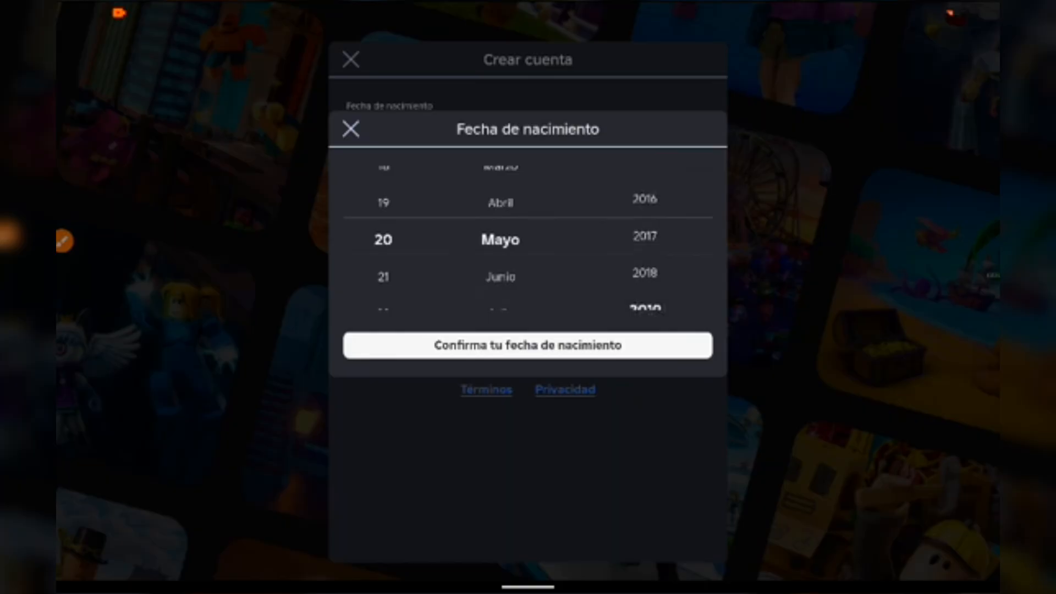
click(527, 345)
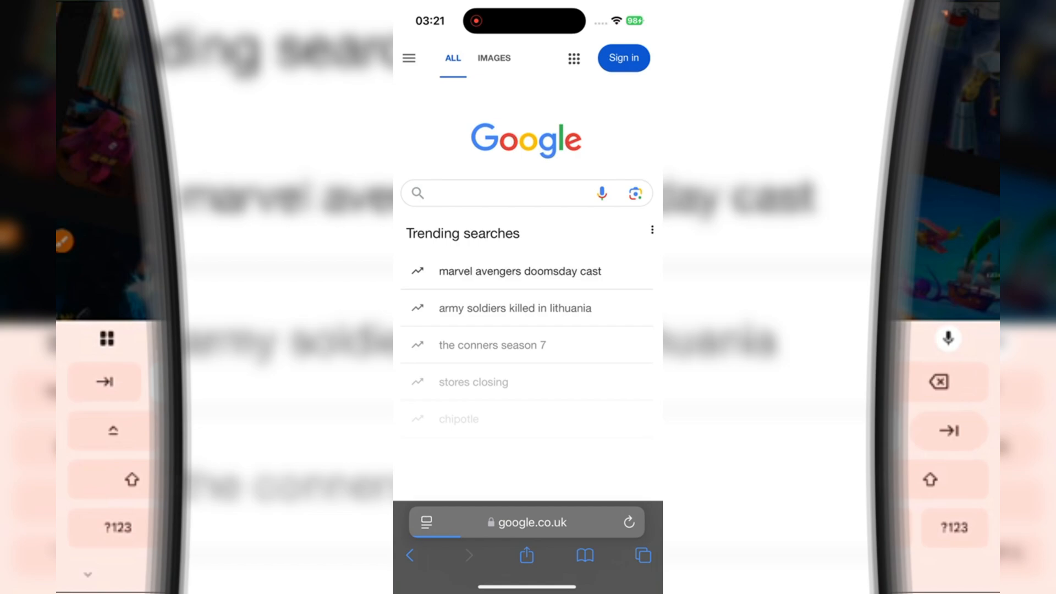
- Search 'apkmad.s', reach the apkmad.store KRNL Executor page and reveal its download buttons
click(498, 193)
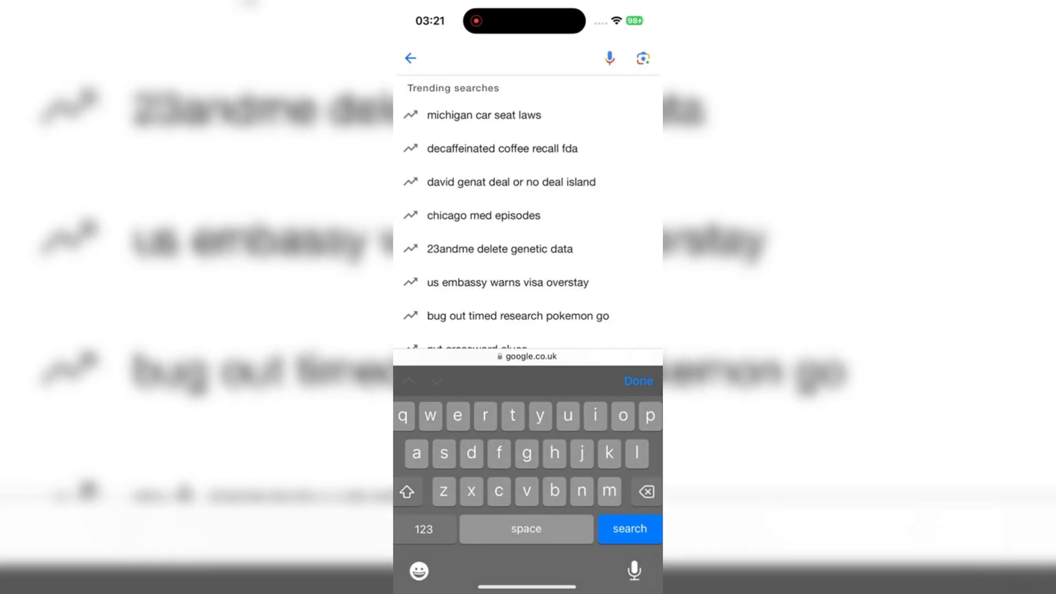
text(apkmad.s)
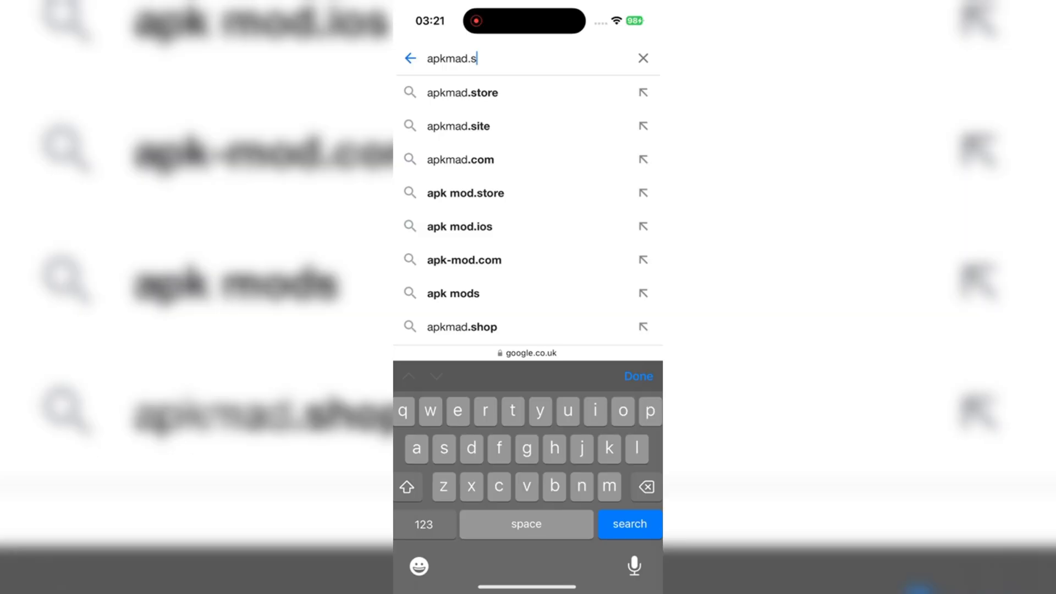
click(461, 92)
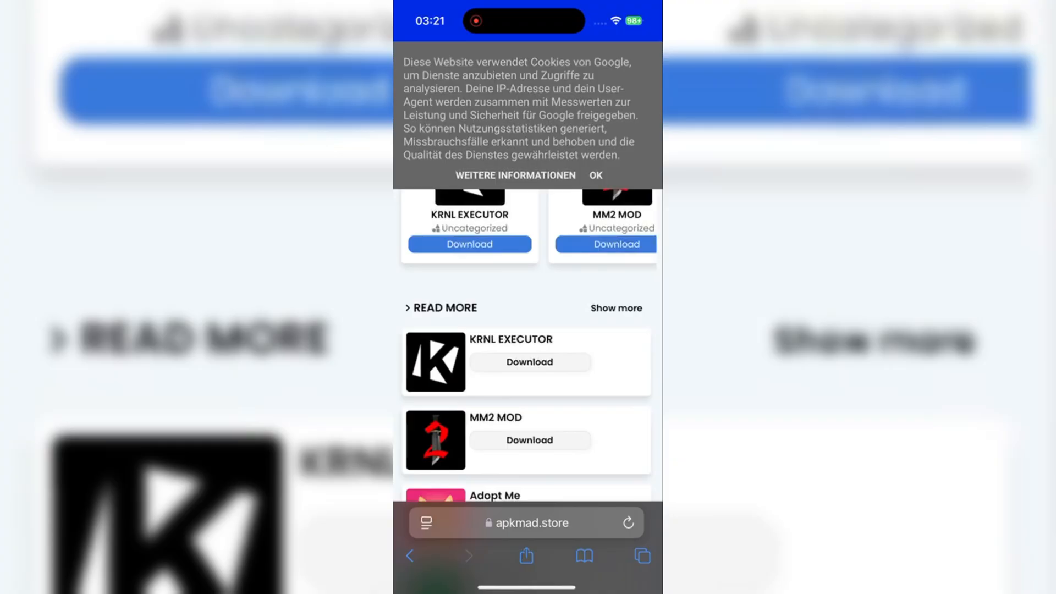
click(595, 175)
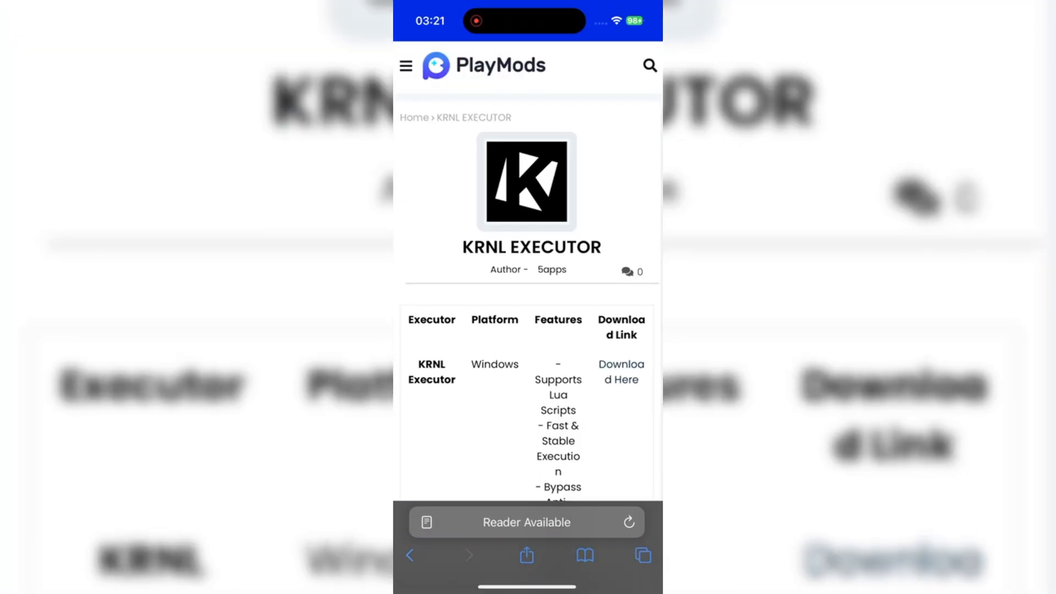
scroll(down, 3)
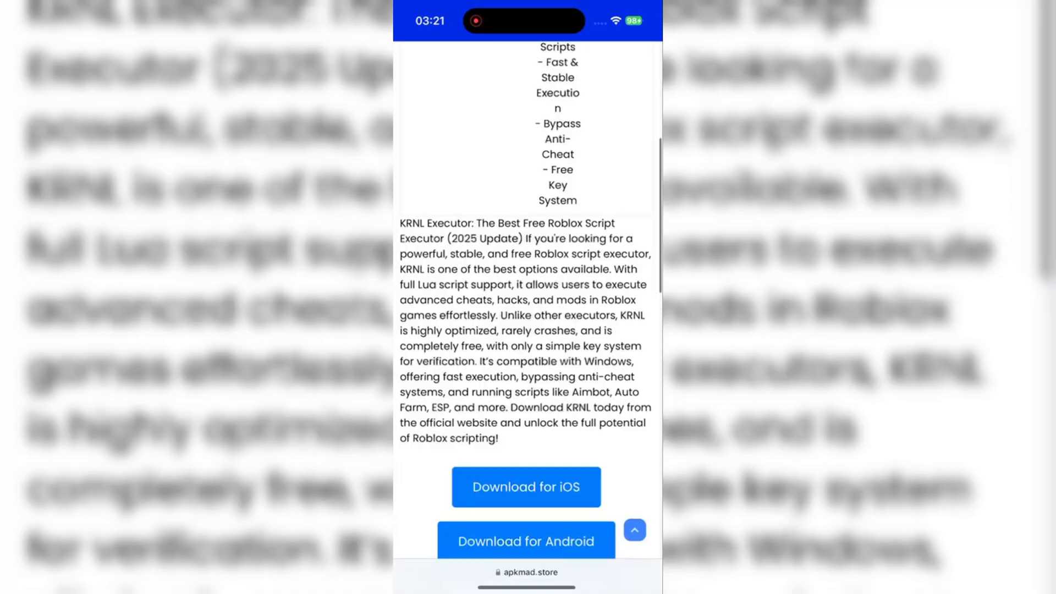
scroll(down, 3)
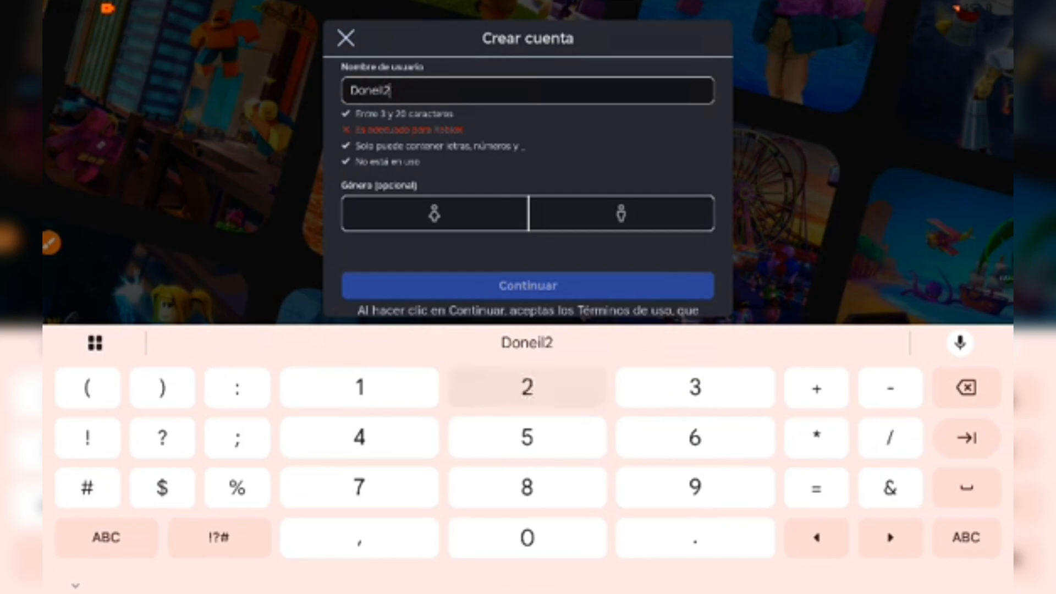
- Enter username text '2wokx', continue to the password and finish creating the account
text(2wokx)
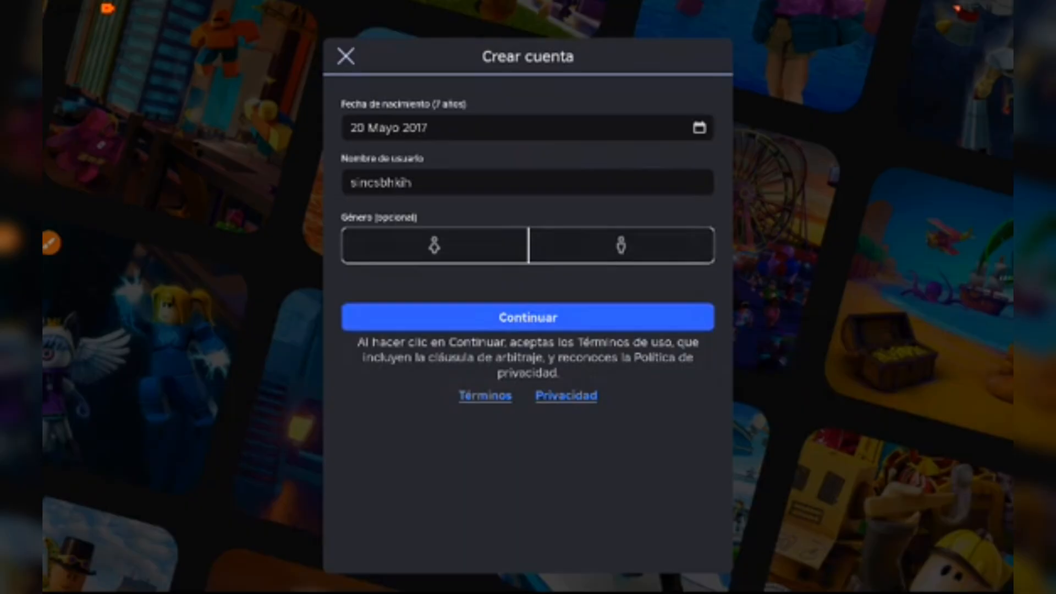
click(528, 317)
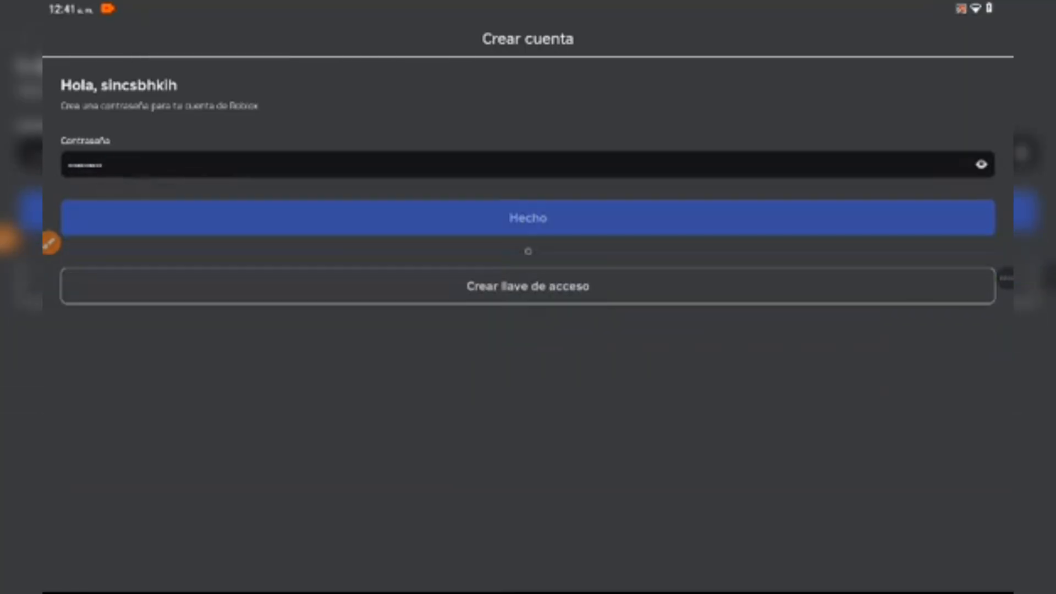
click(528, 218)
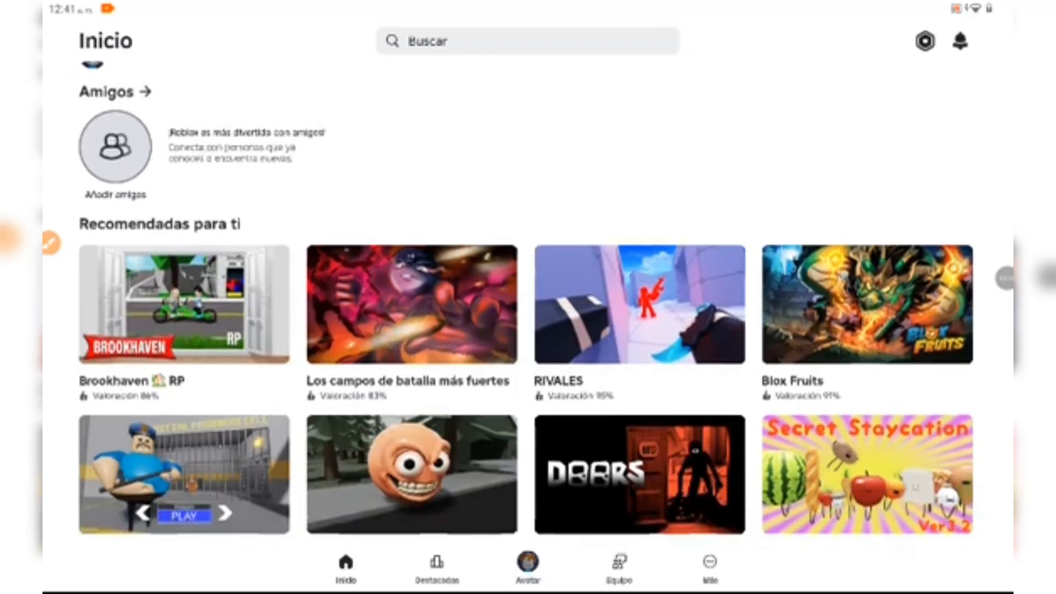
- Launch Brookhaven RP from the Recomendadas para ti tiles
click(184, 303)
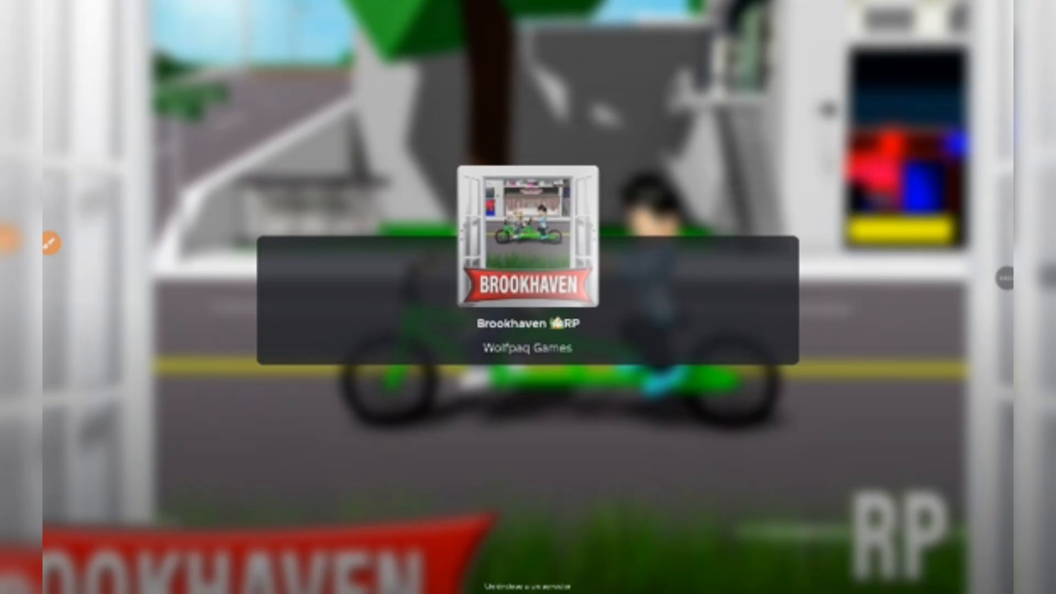